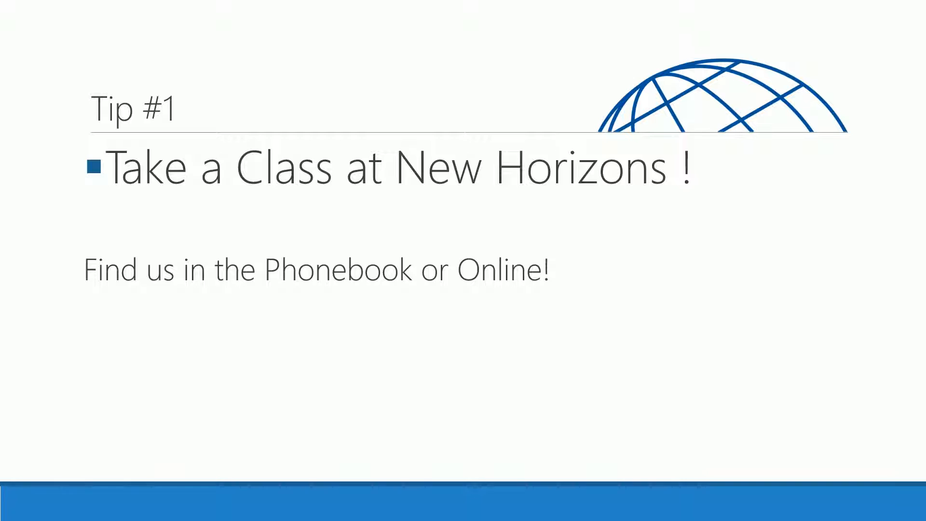
key(right)
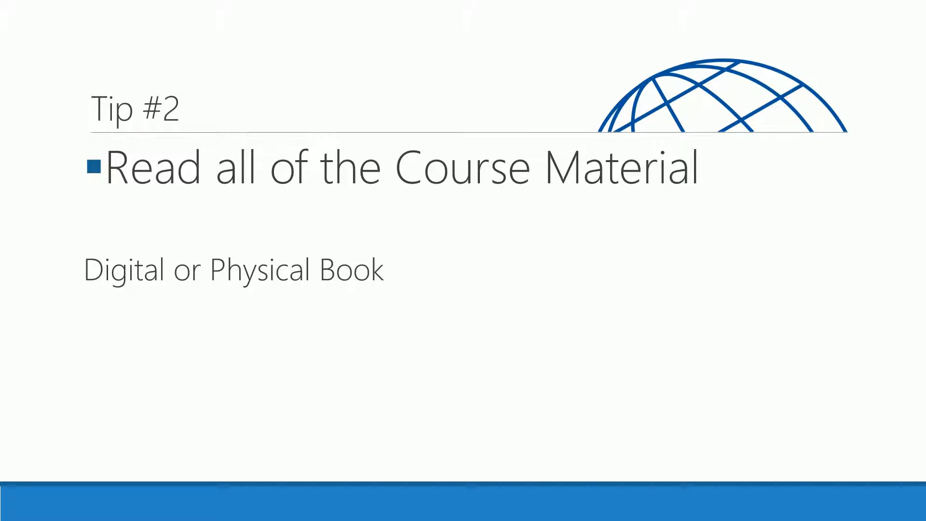
key(right)
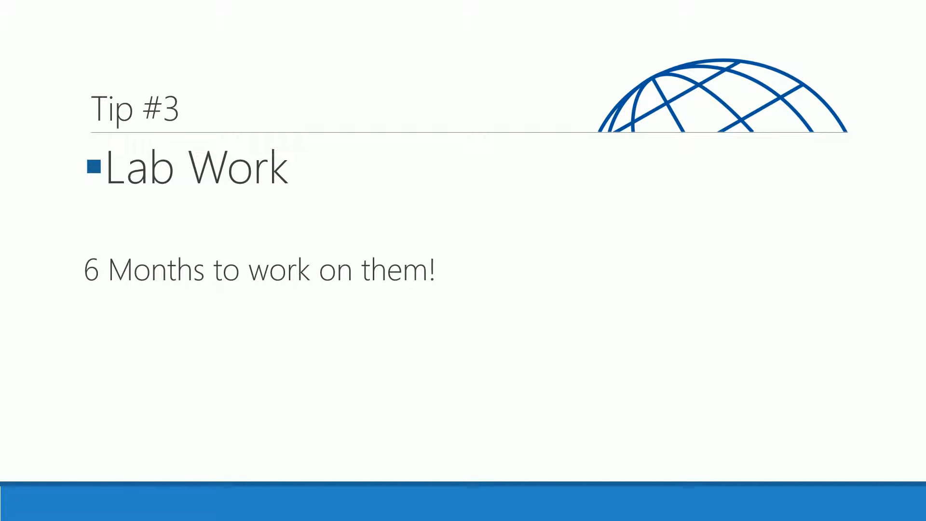
key(Right)
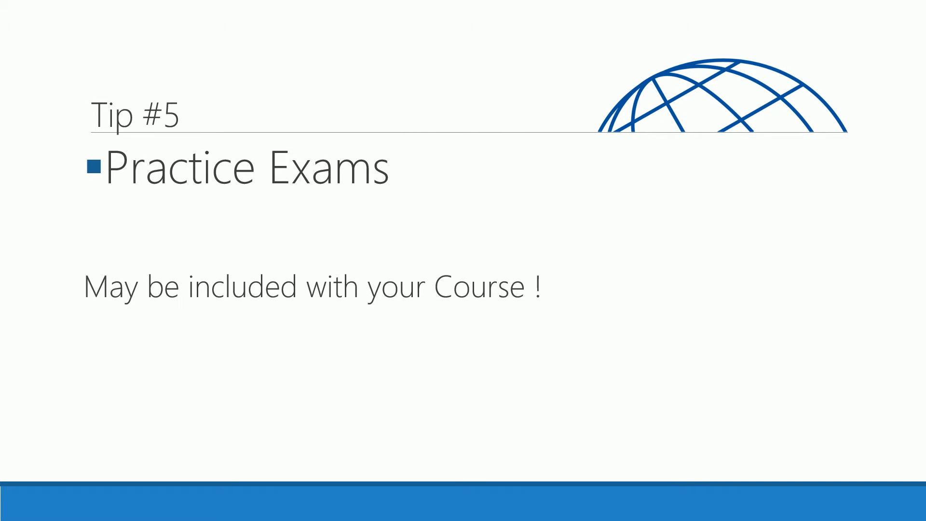
key(Right)
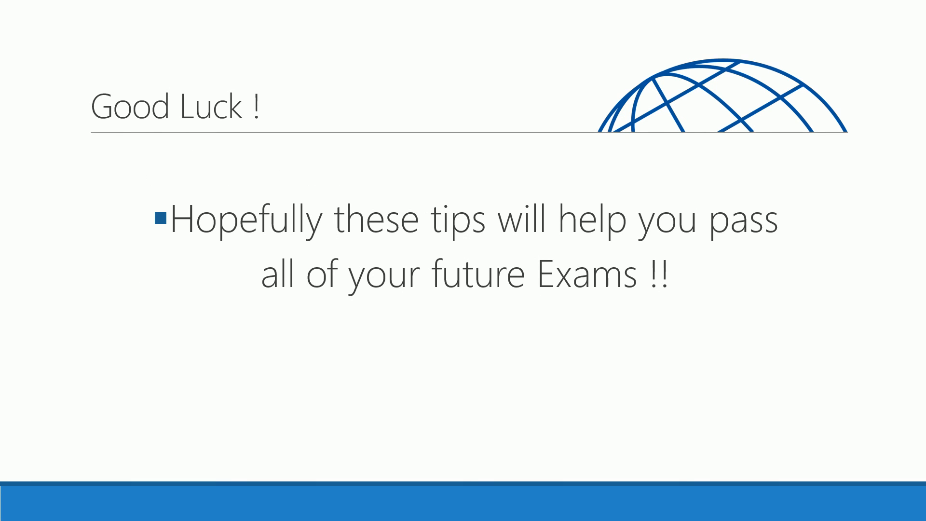